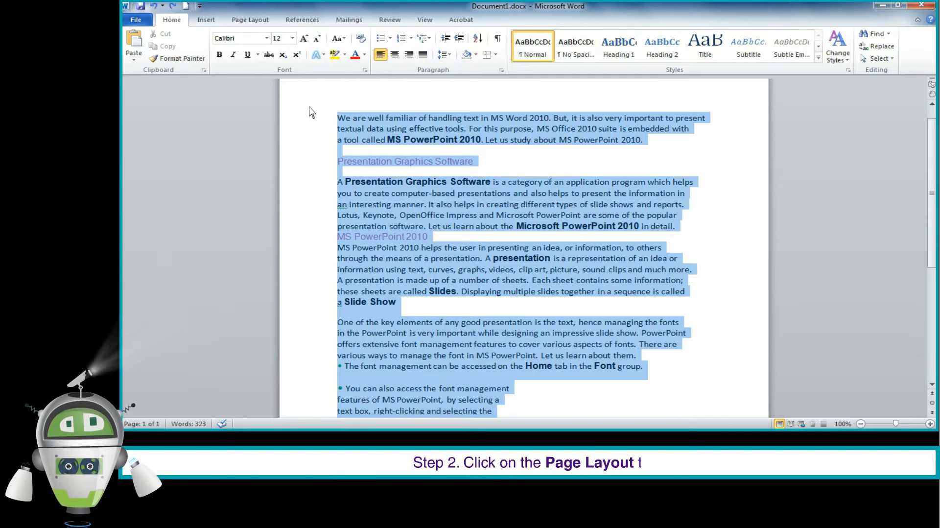
- Show the Page Layout Columns presets for the selected document text
left_click(249, 20)
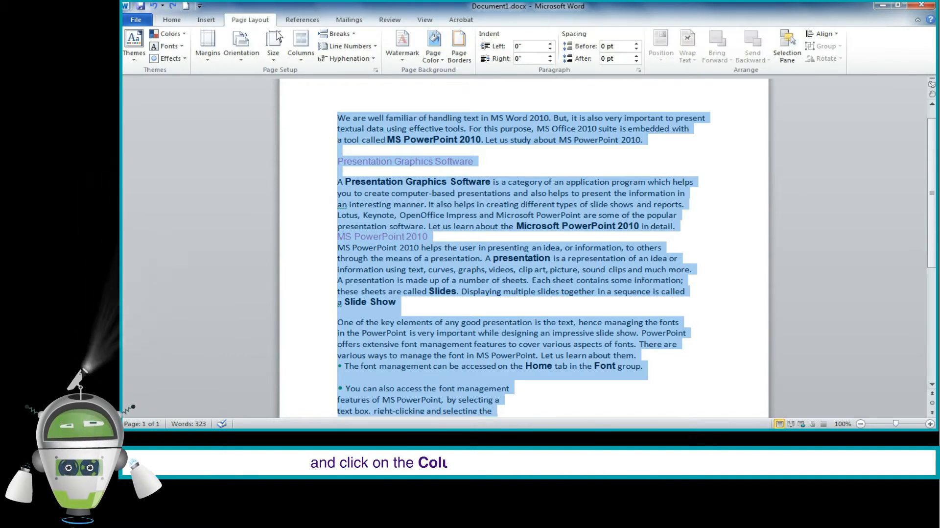
left_click(301, 45)
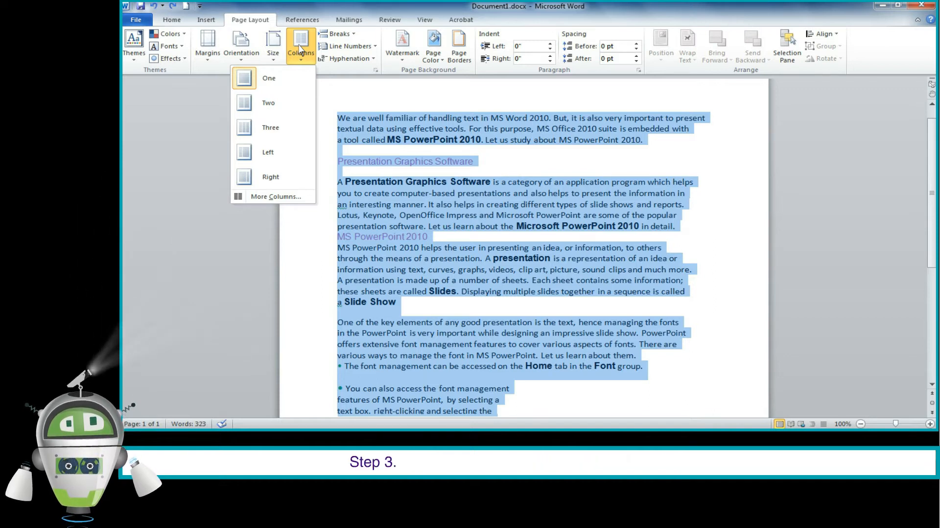
mouse_move(300, 137)
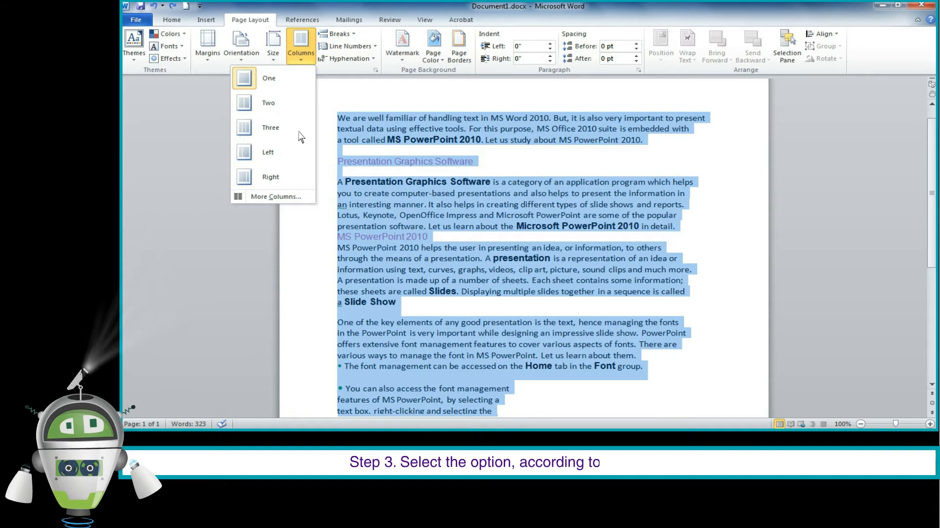
- Lay the text out in three columns, then reopen the column presets
left_click(270, 127)
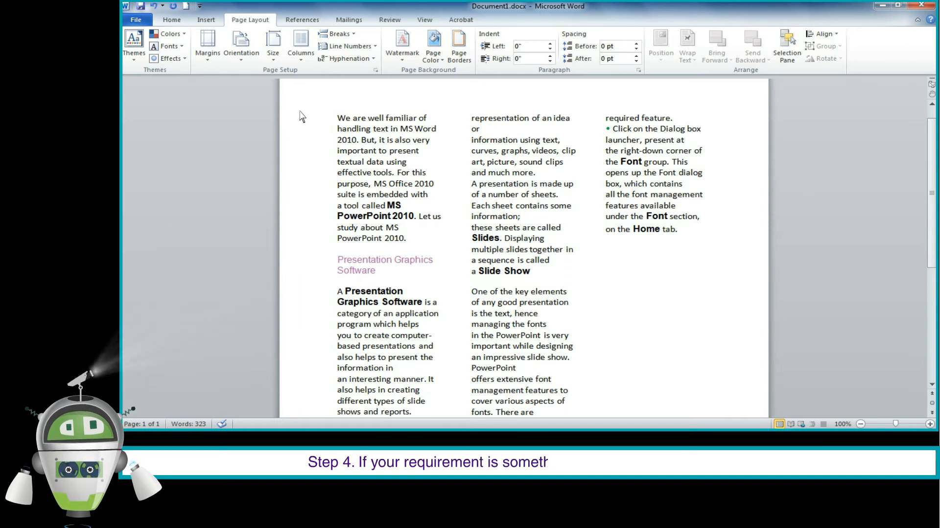
left_click(301, 45)
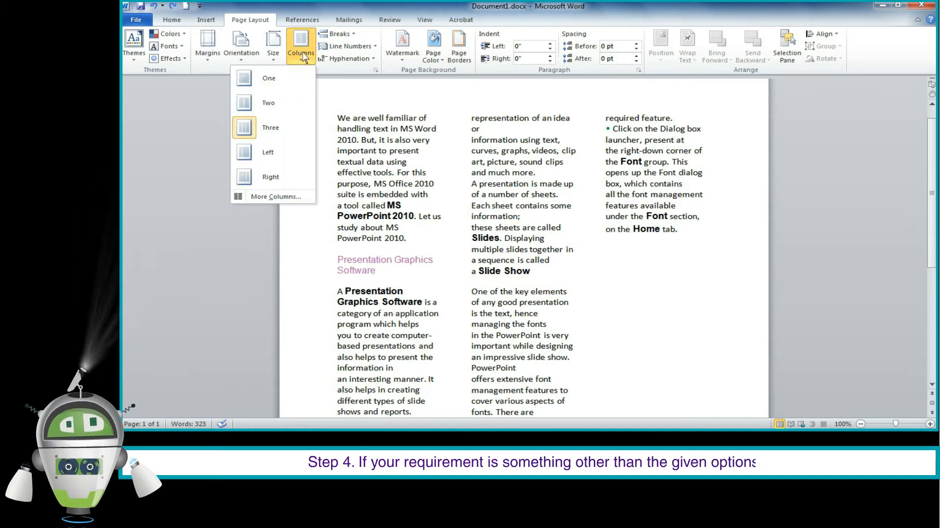
mouse_move(305, 175)
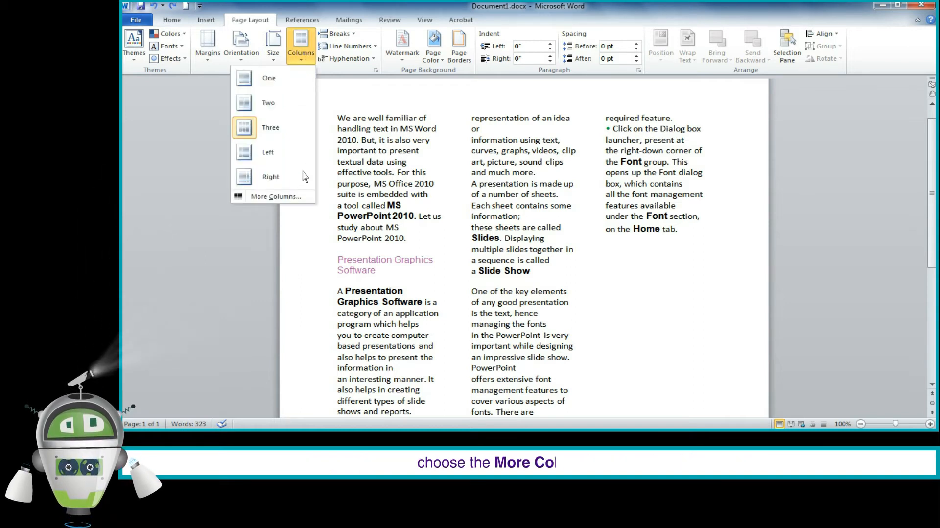
- Set Number of columns to 4 in More Columns and apply the four-column layout
left_click(275, 196)
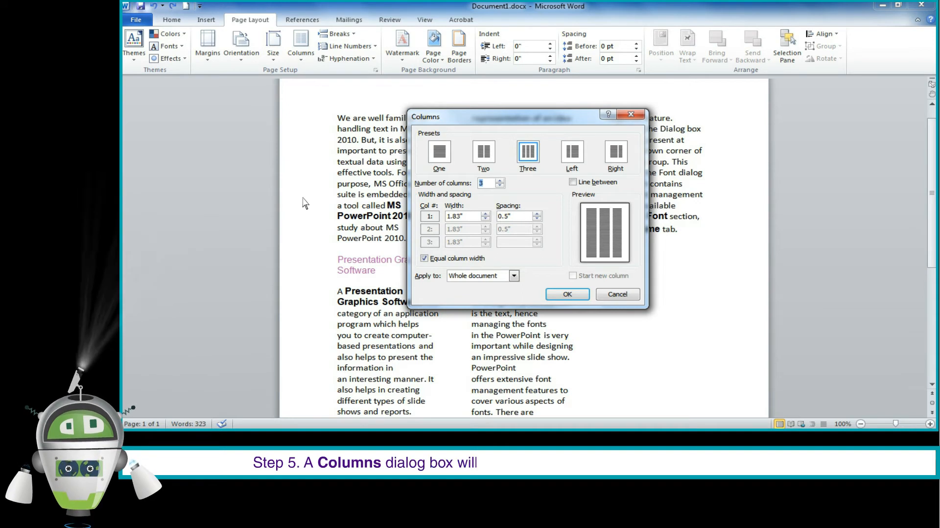
left_click(499, 180)
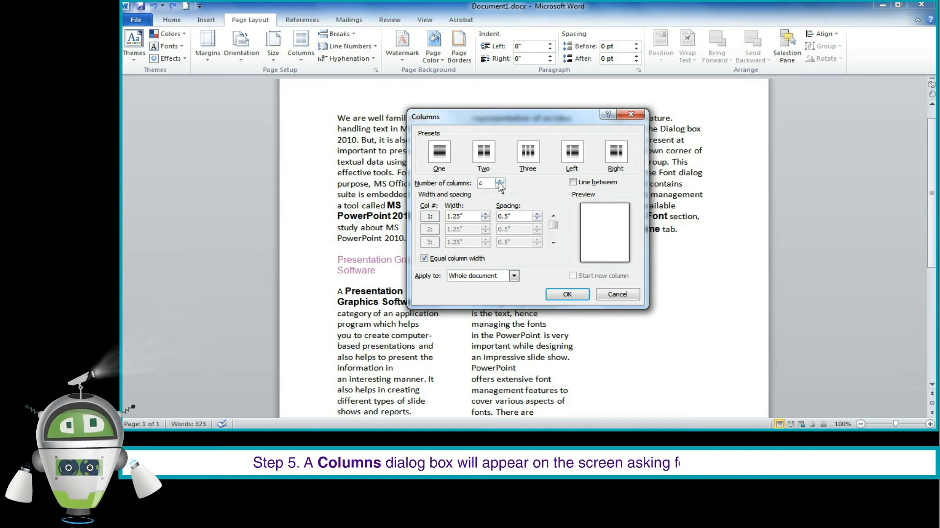
left_click(500, 180)
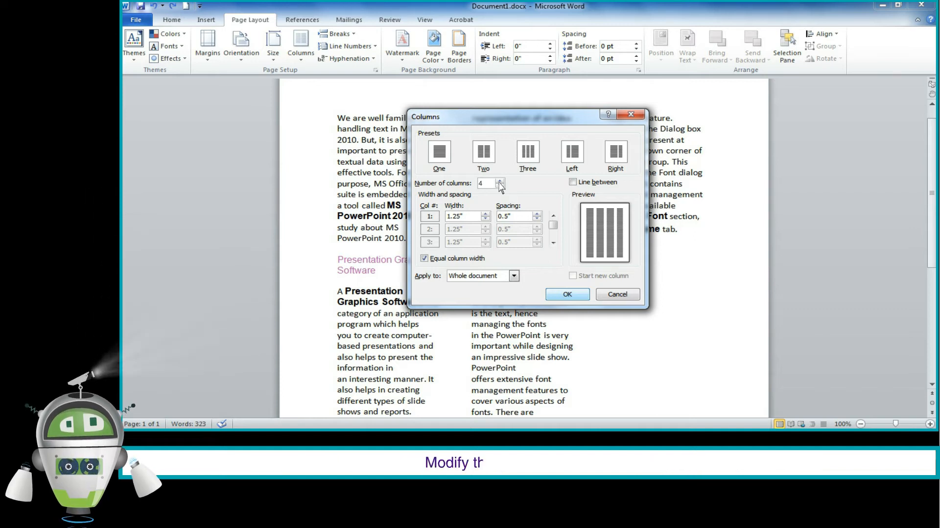
left_click(566, 294)
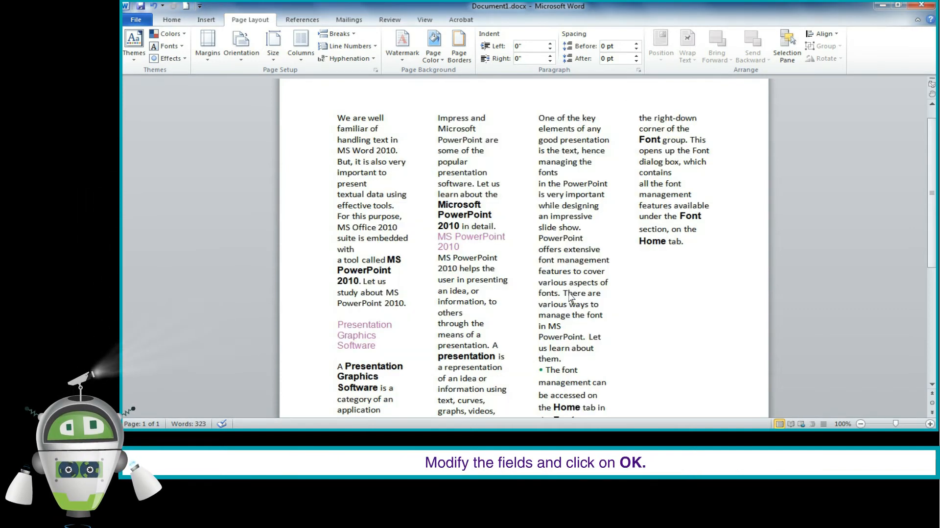
- Return to Page Layout and open the Breaks list of page, column and section breaks
left_click(172, 19)
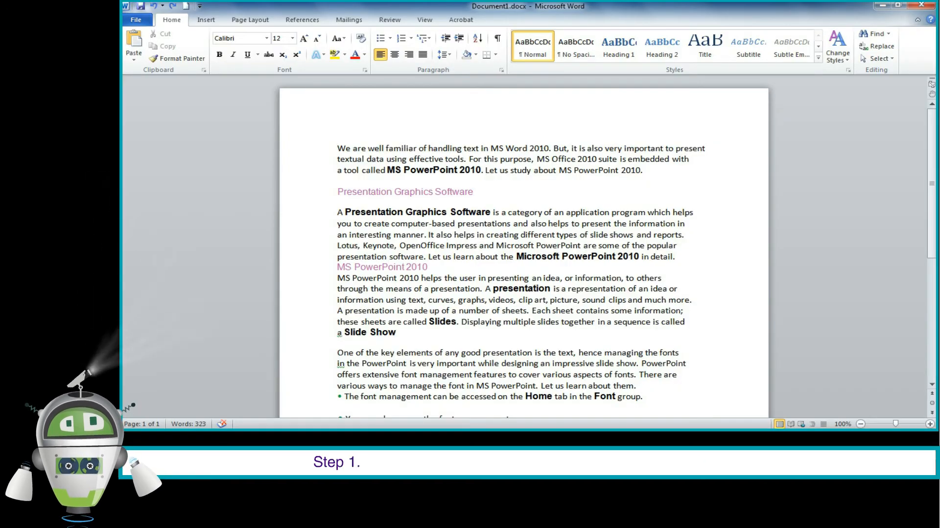
mouse_move(428, 234)
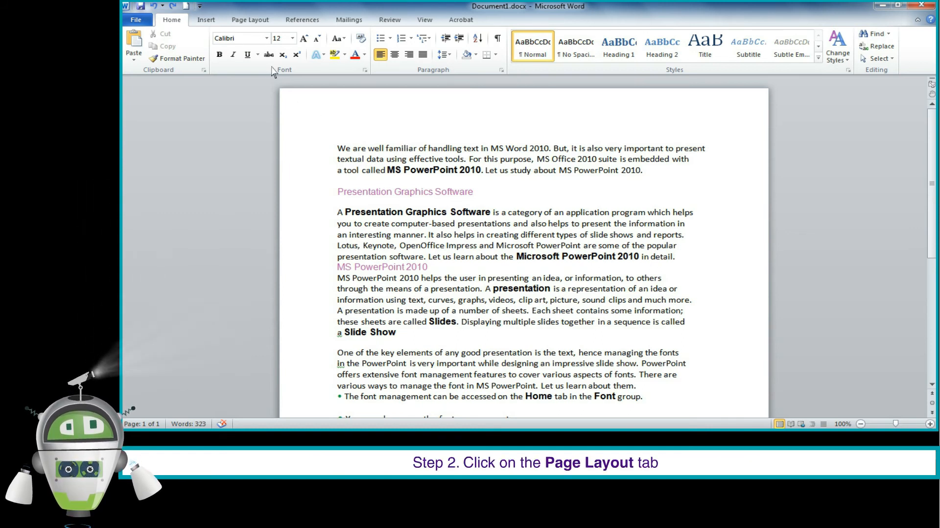
left_click(249, 19)
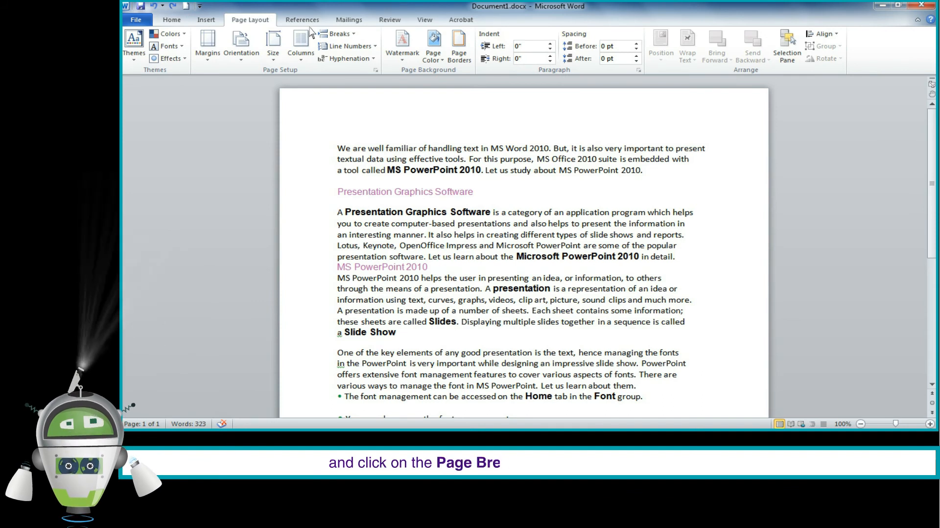
left_click(337, 33)
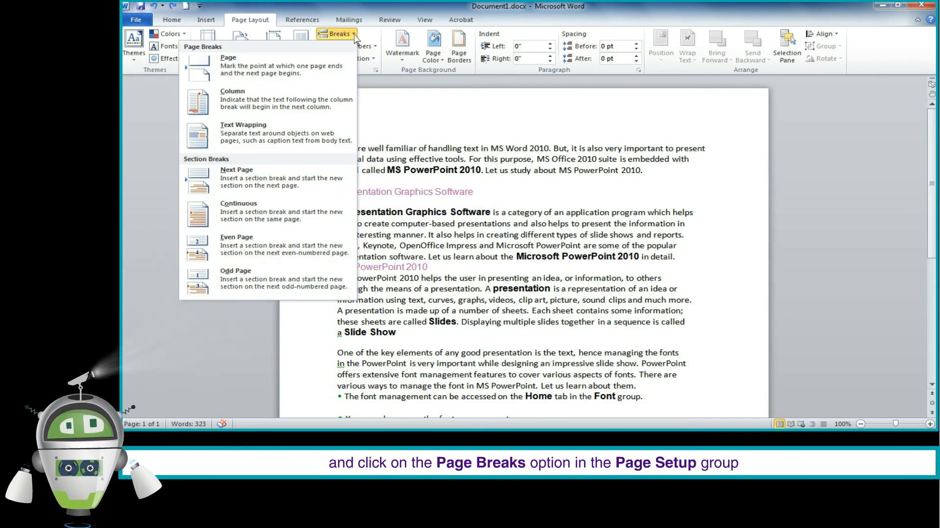